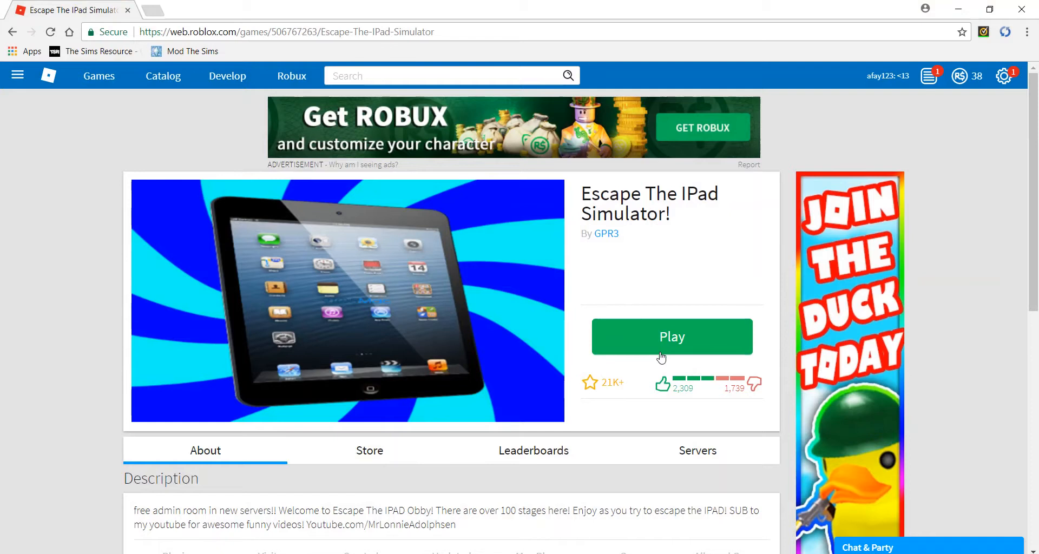
- Launch Escape The IPad Simulator! from its game page with the green Play button
{"action": "left_click", "coordinate": [671, 337]}
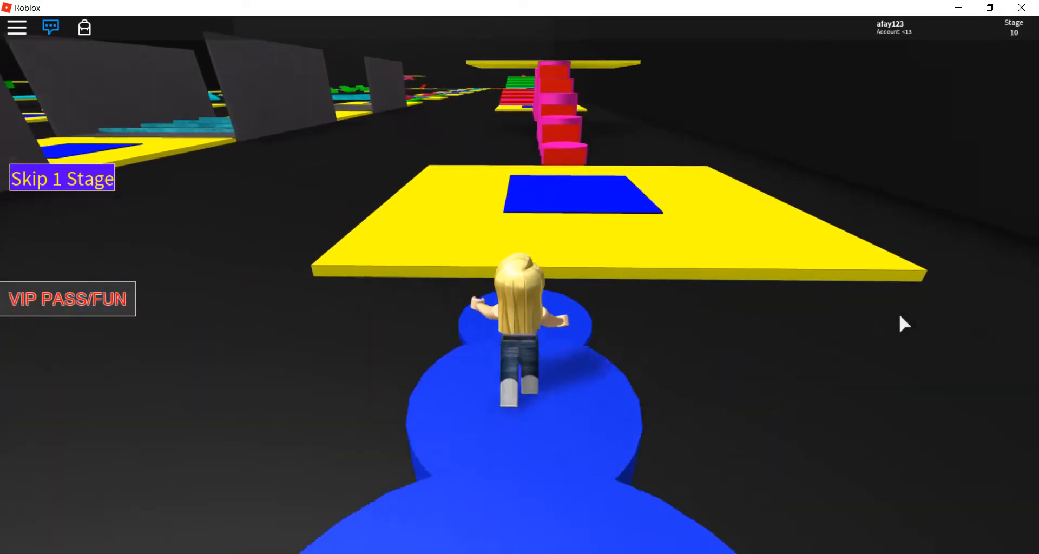
- Run the avatar forward across the obstacles until the stage counter reaches 18
{"action": "key", "text": "w"}
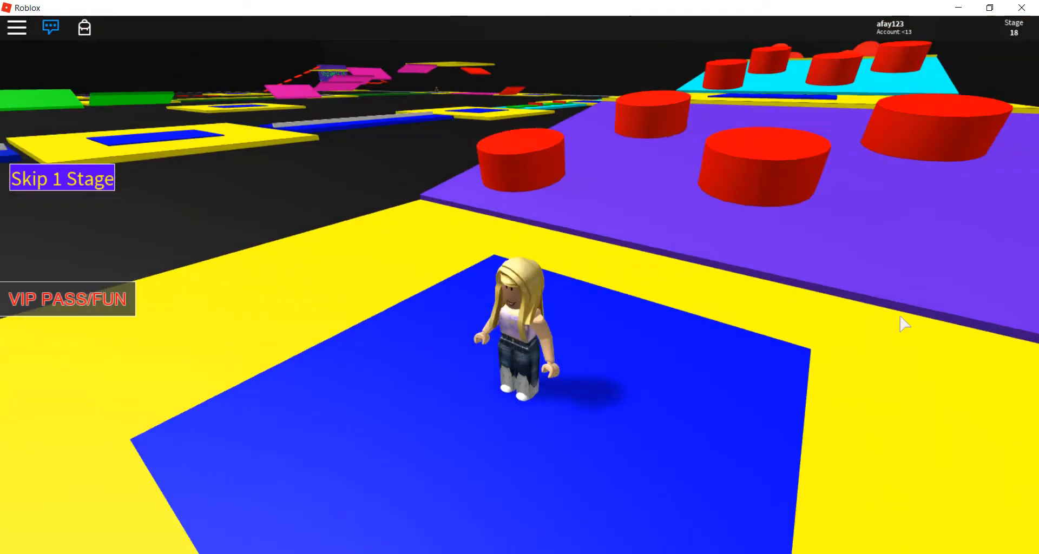
- Keep the avatar moving forward over the green discs to reach stage 24
{"action": "key", "text": "w"}
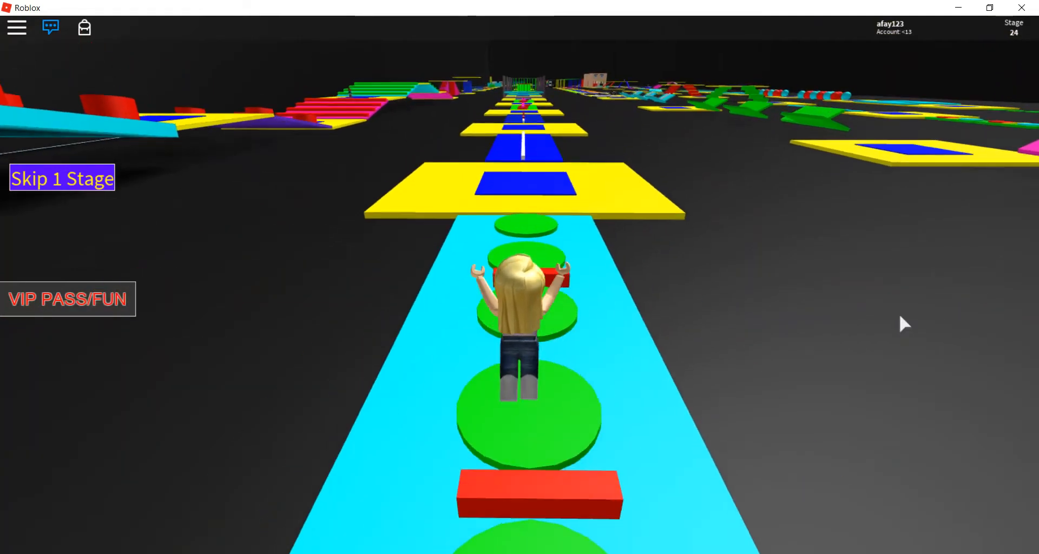
{"action": "key", "text": "w"}
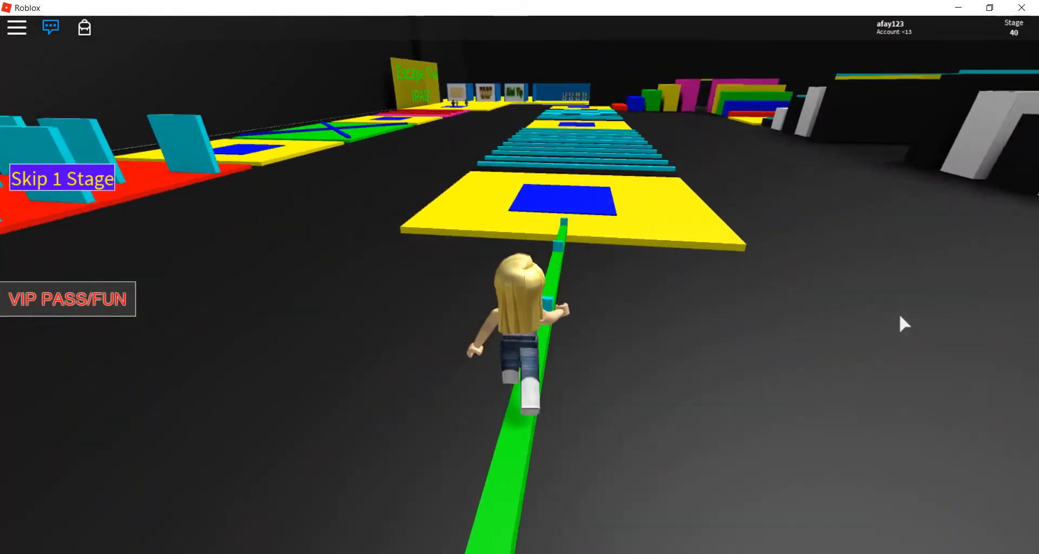
- Run forward along the narrow green beam to bring the avatar to stage 40
{"action": "key", "text": "w"}
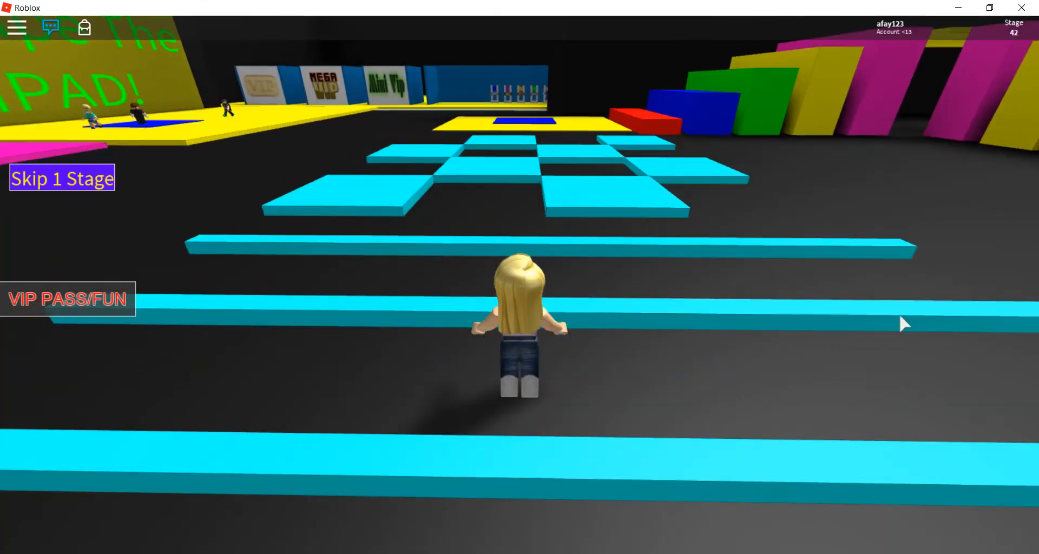
- Move forward across the cyan bars and tiles toward the stage 42 platform
{"action": "key", "text": "w"}
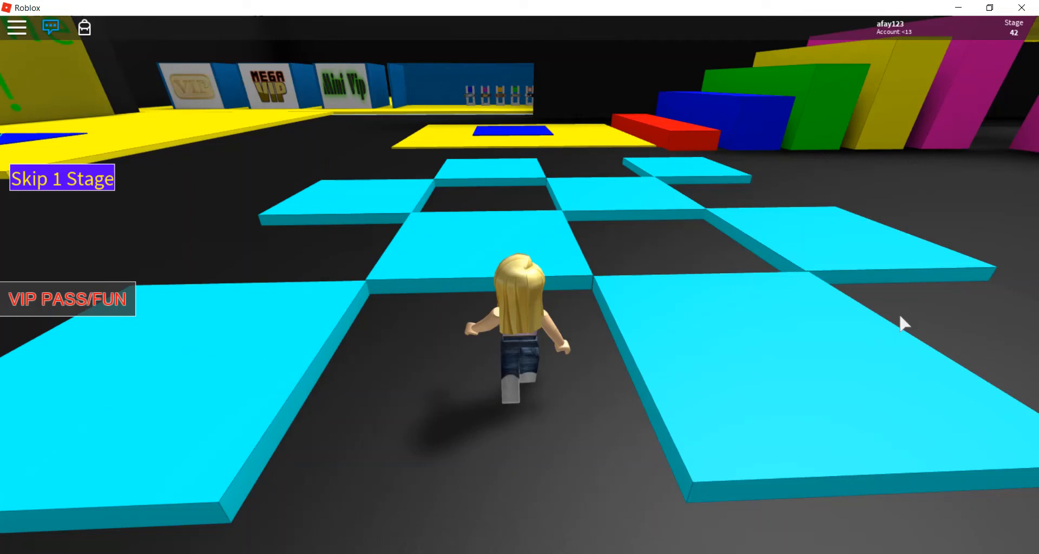